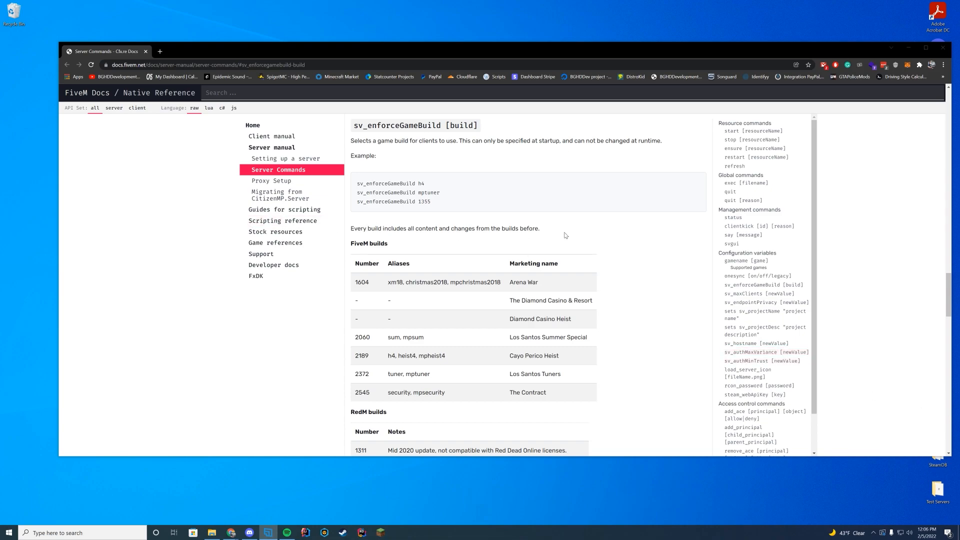
mouse_move(582, 229)
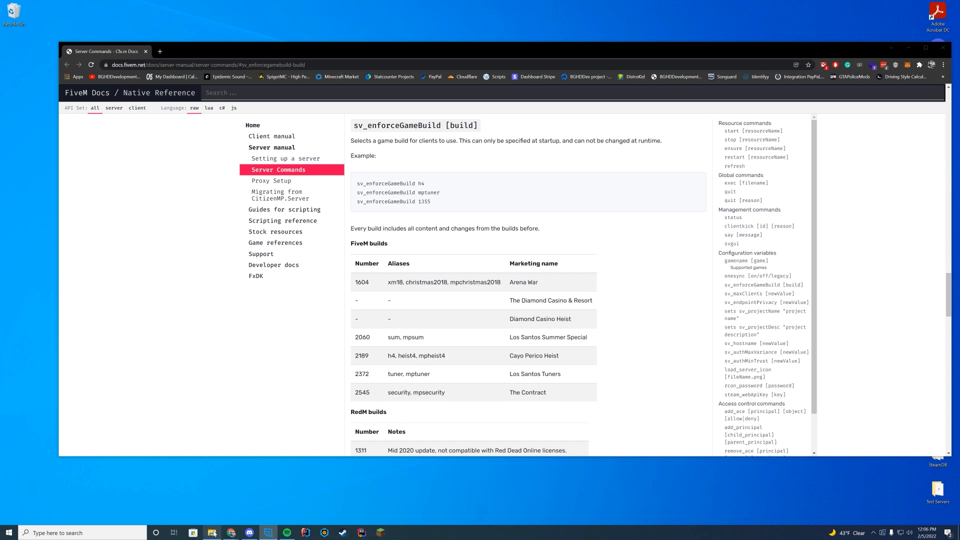
- Locate build 2545 (The Contract) in the sv_enforceGameBuild builds table and select it
right_click(172, 231)
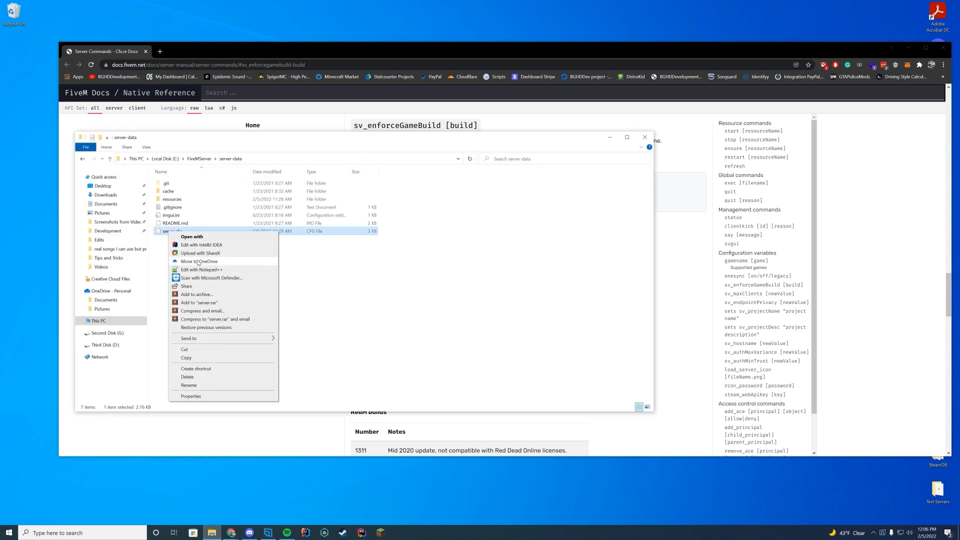
click(200, 269)
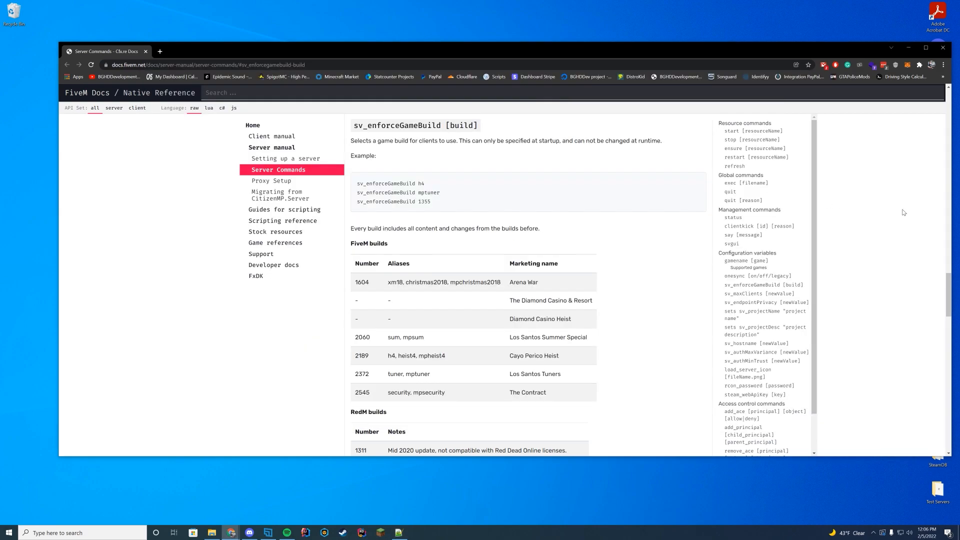
scroll(down, 3)
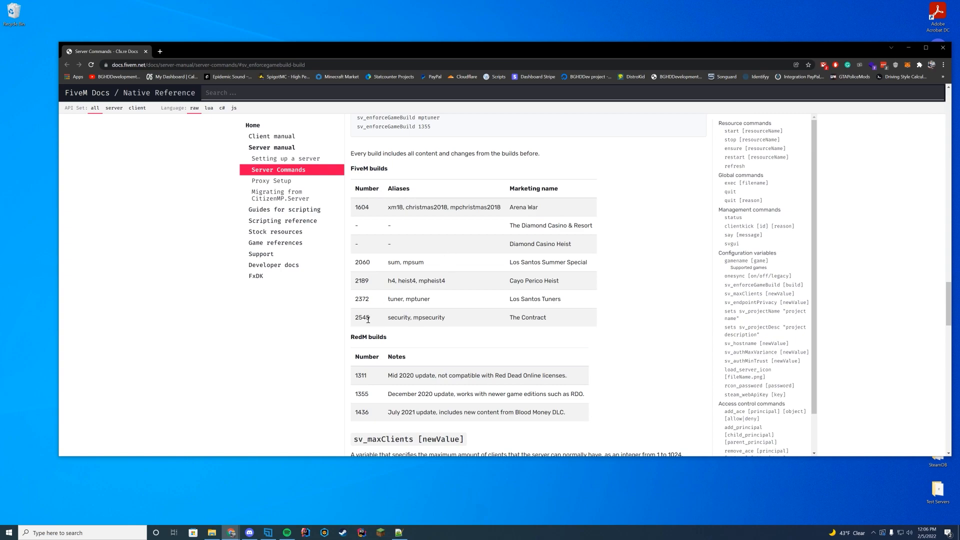
double_click(361, 317)
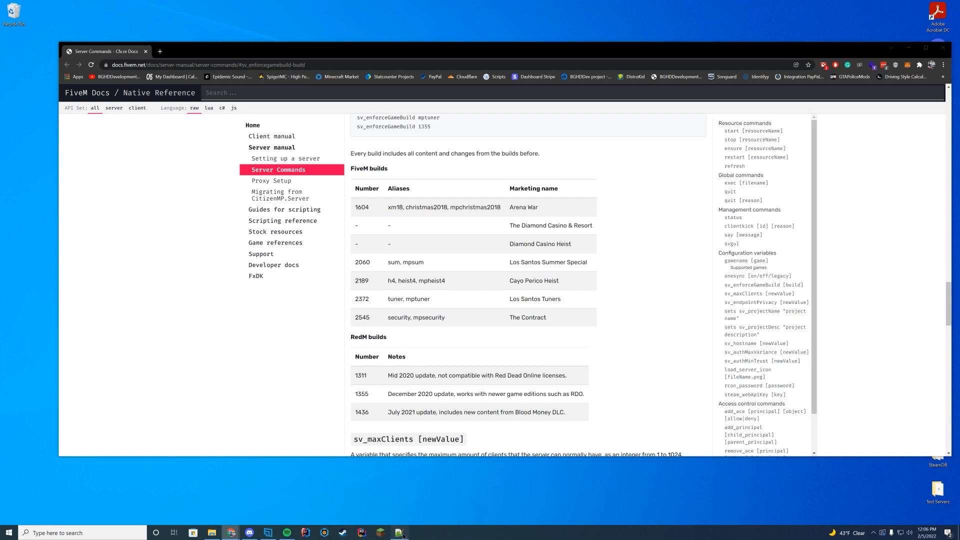
- Minimise Chrome so the desktop is visible
click(399, 532)
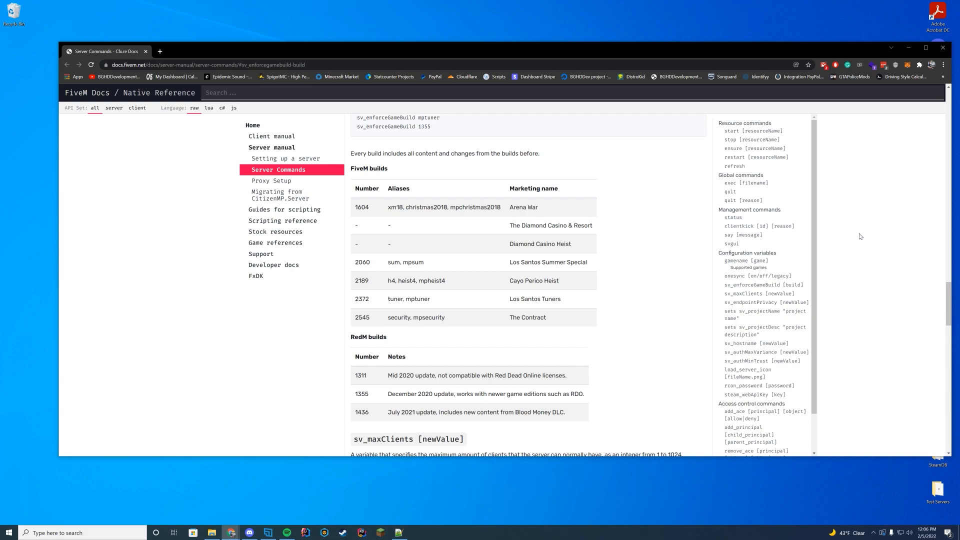
mouse_move(571, 290)
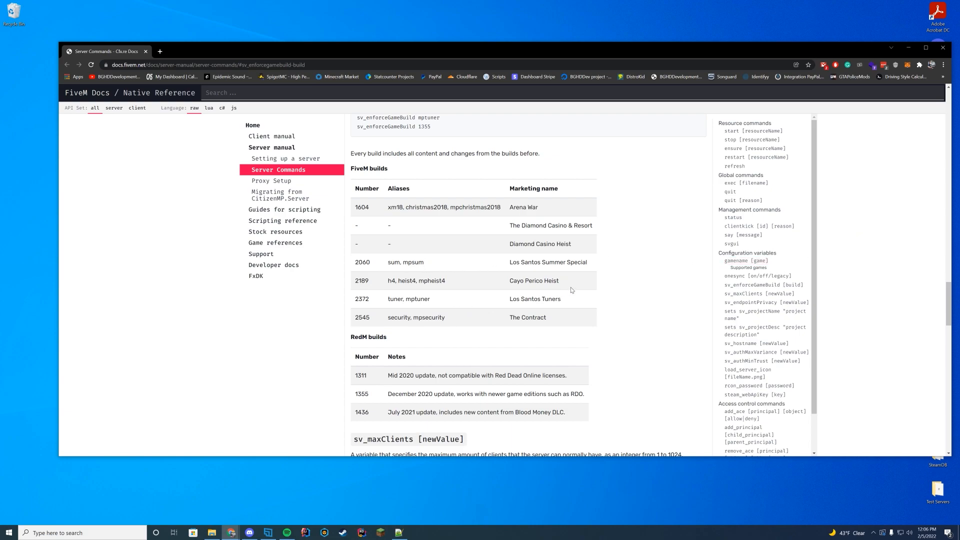
mouse_move(380, 483)
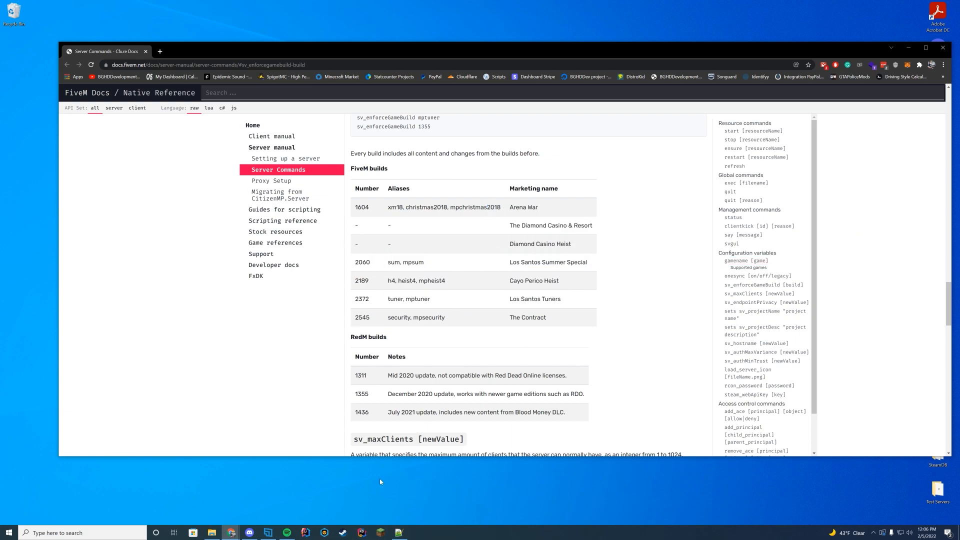
click(399, 533)
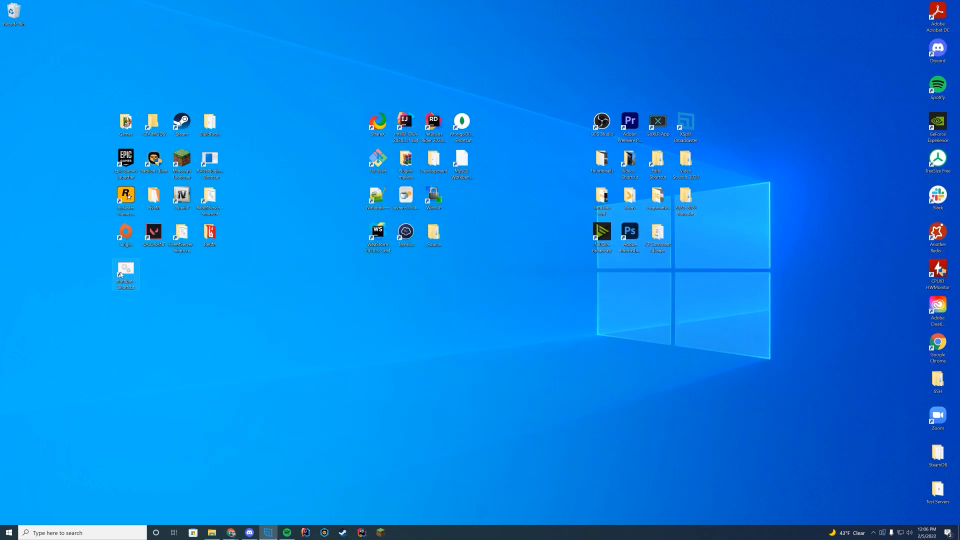
- Start the local FXServer from its desktop shortcut
double_click(125, 276)
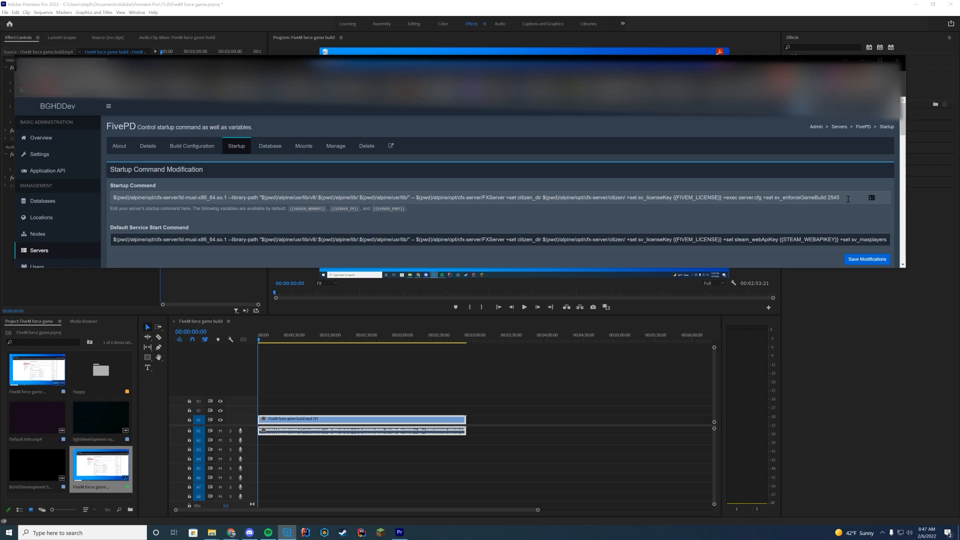
- Highlight the 2545 value ending the startup command's +set sv_enforceGameBuild
double_click(800, 197)
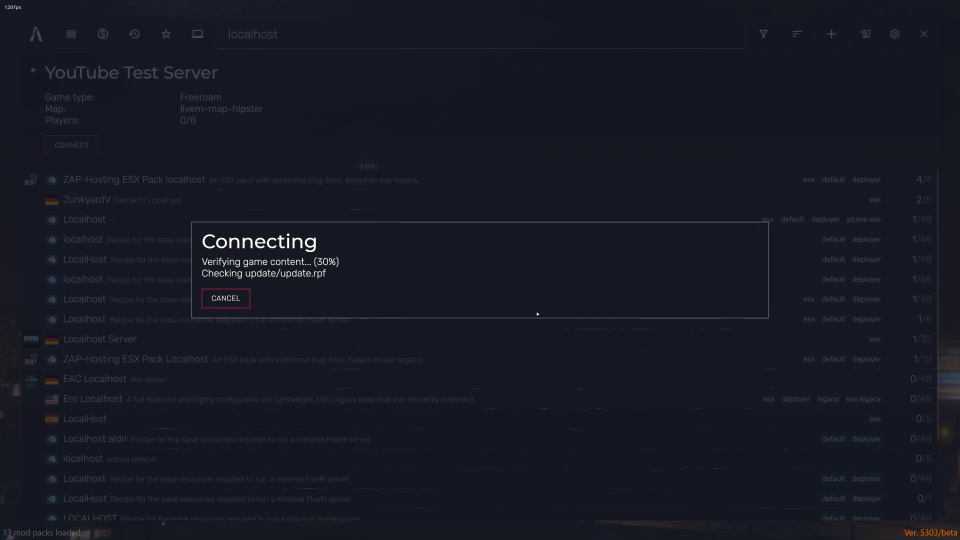
mouse_move(540, 313)
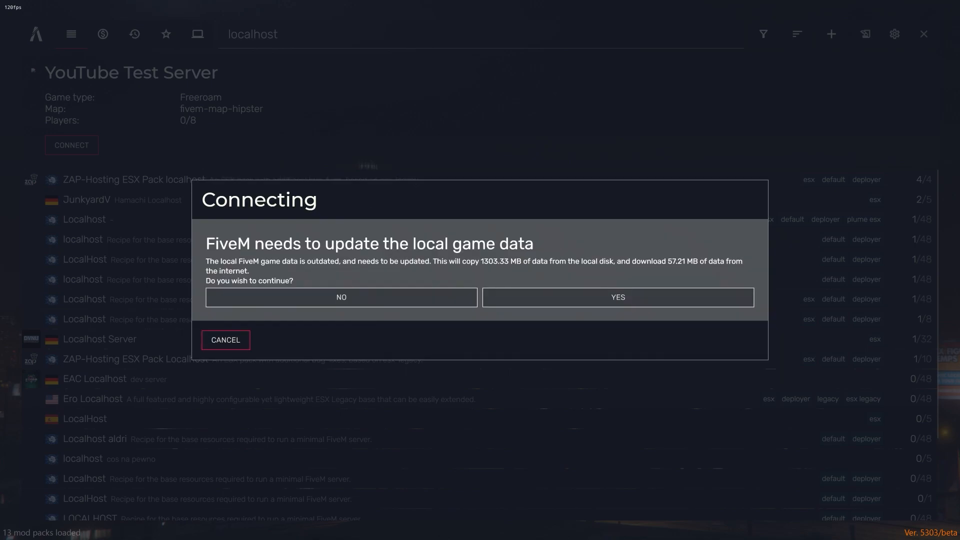
mouse_move(318, 269)
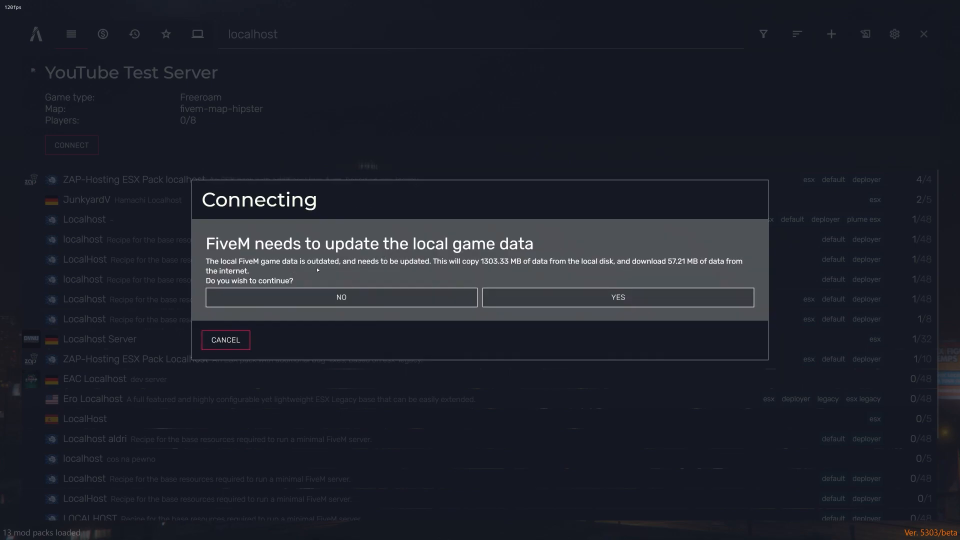
mouse_move(550, 280)
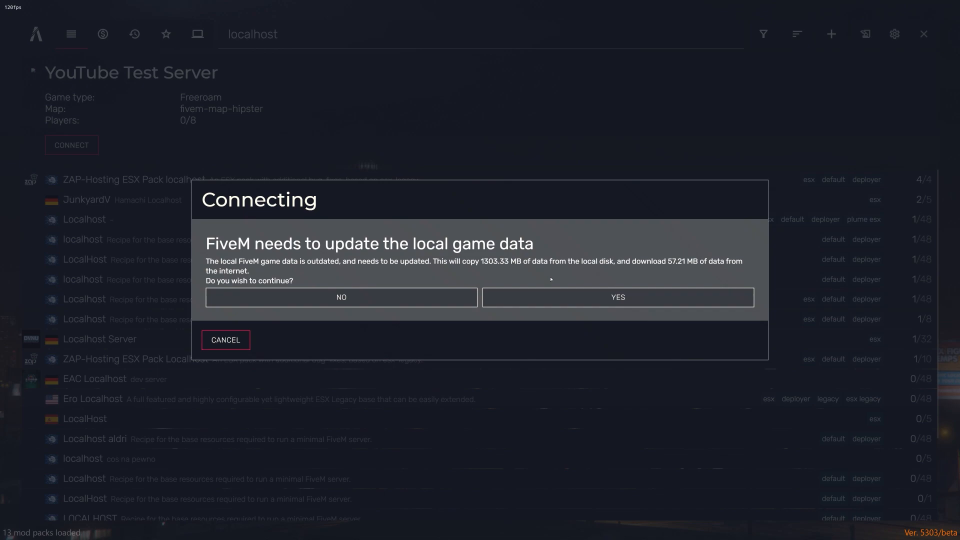
- Accept the local game data update and allow FiveM through Windows Defender Firewall
click(617, 297)
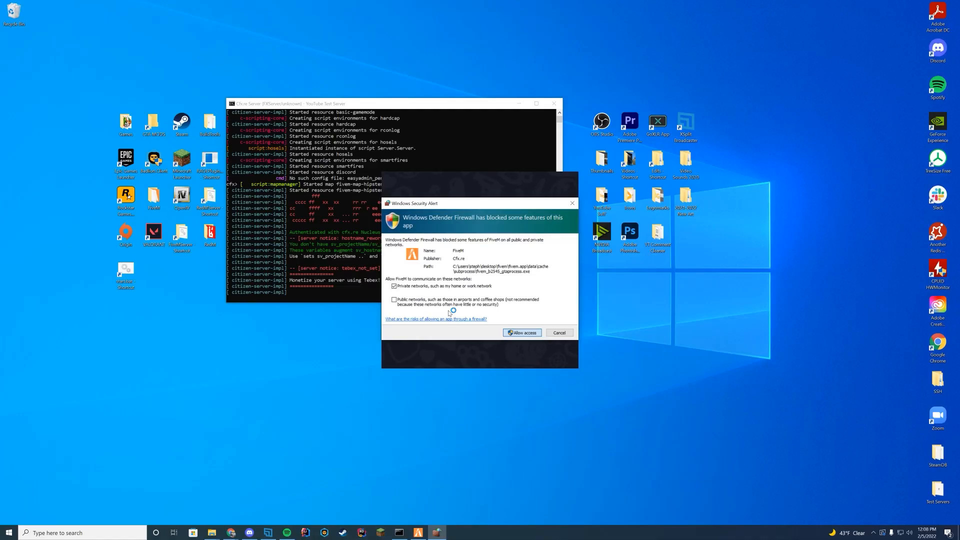
click(521, 333)
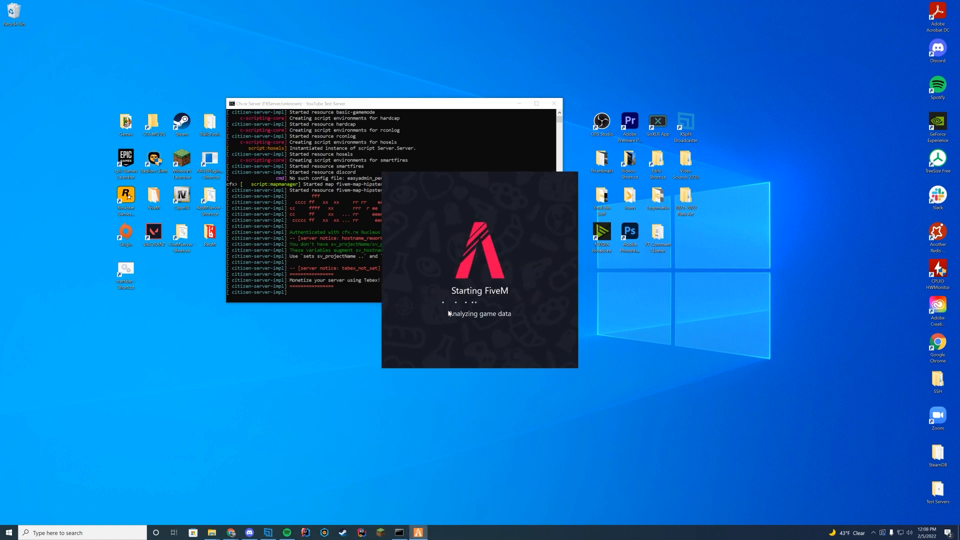